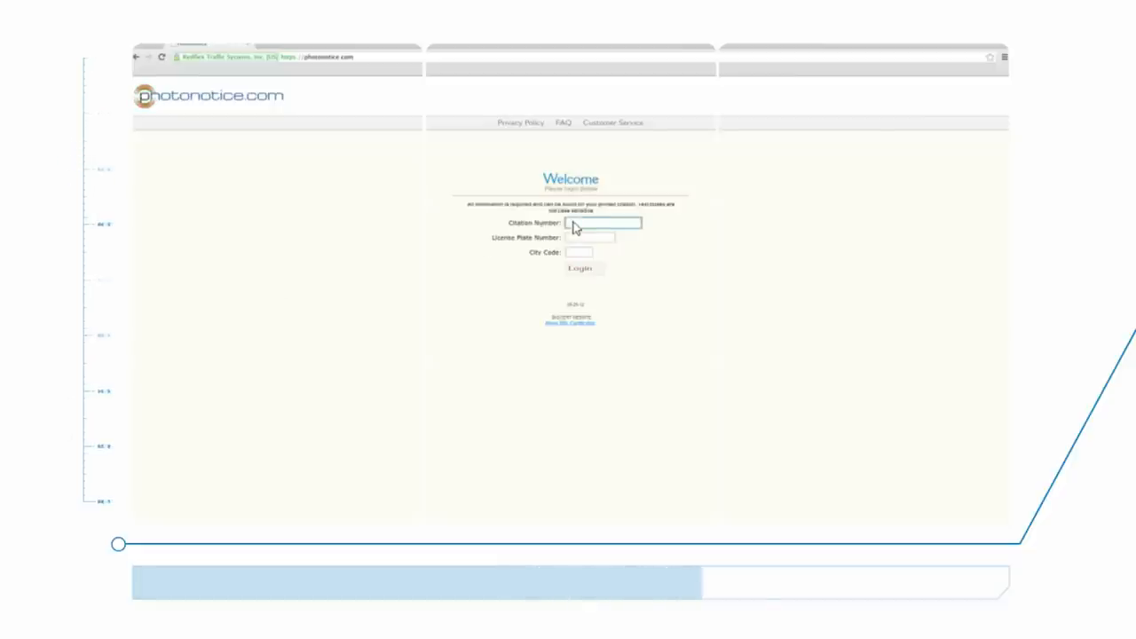
pyautogui.write('12345-9506')
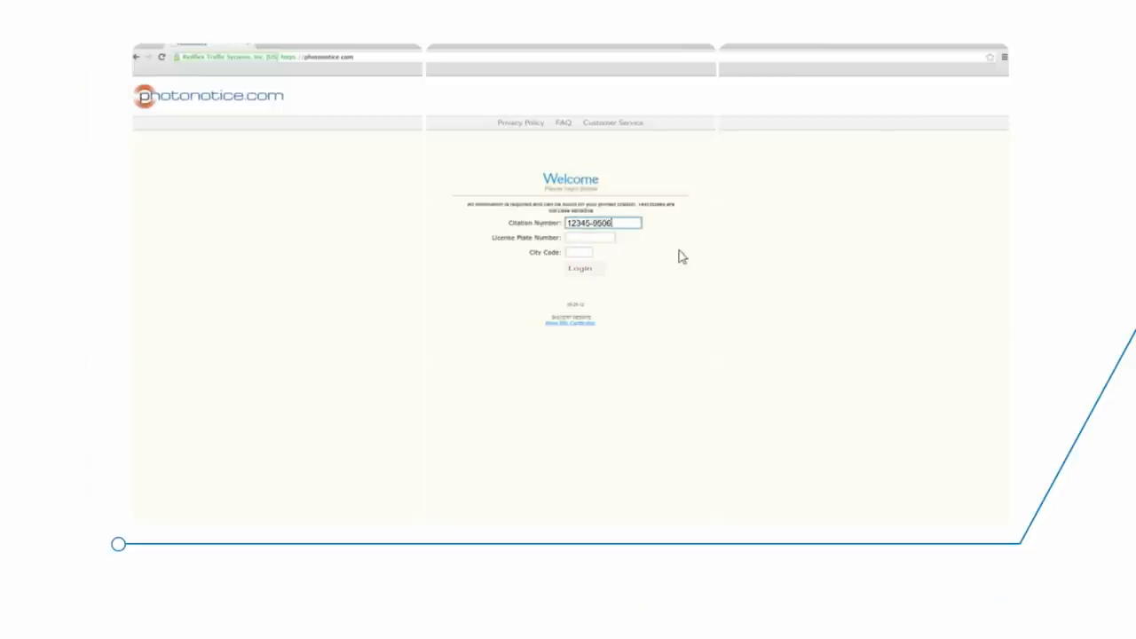